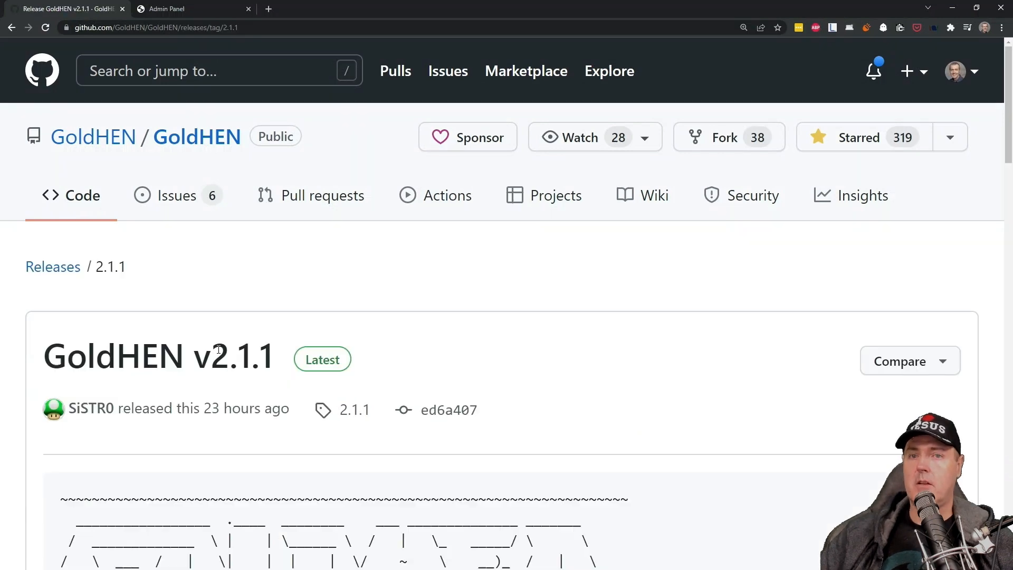
mouse_move(340, 377)
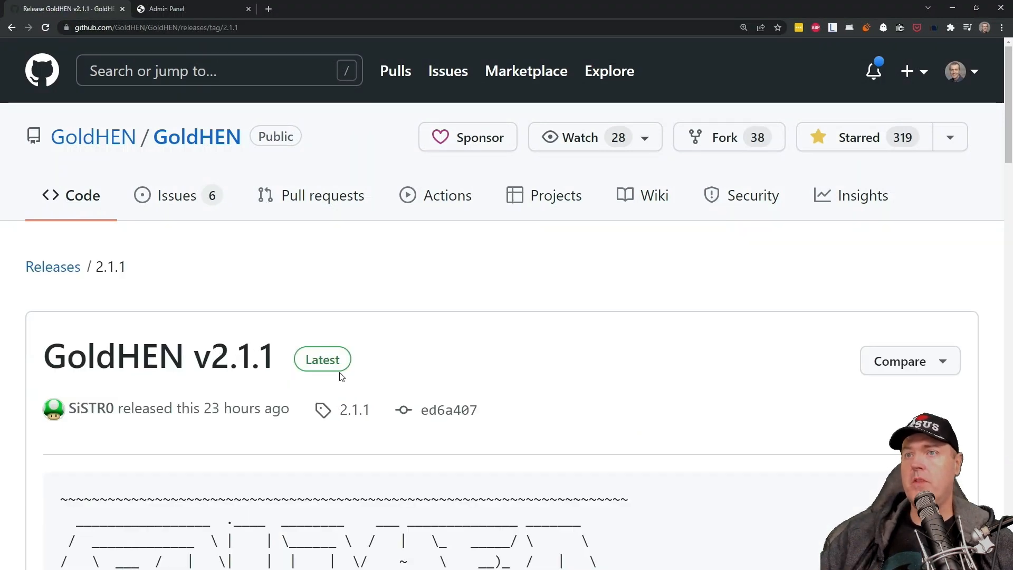
Download GoldHEN_v2.1.1.7z from the v2.1.1 release's Assets list
scroll("down", 3)
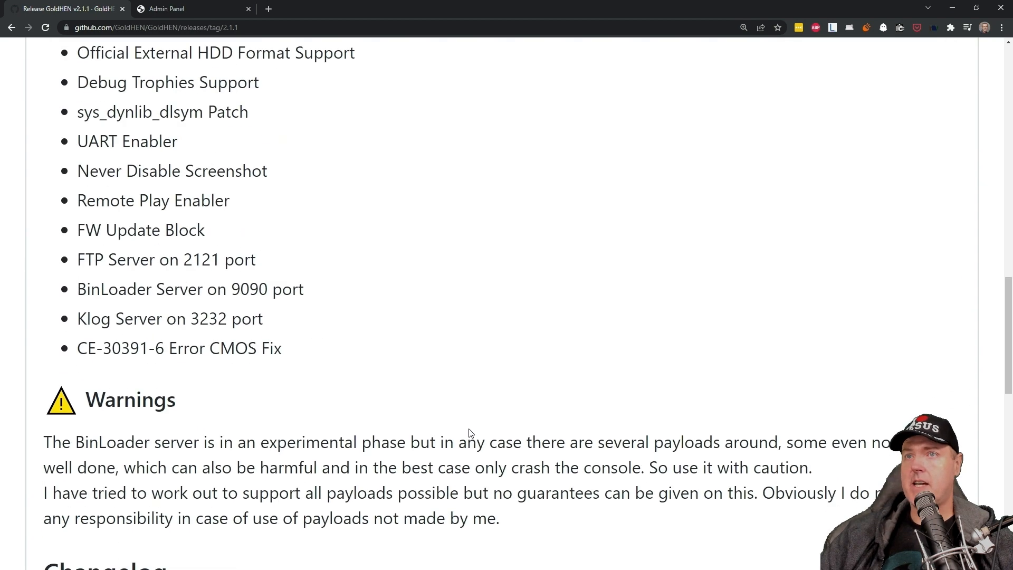
scroll("down", 3)
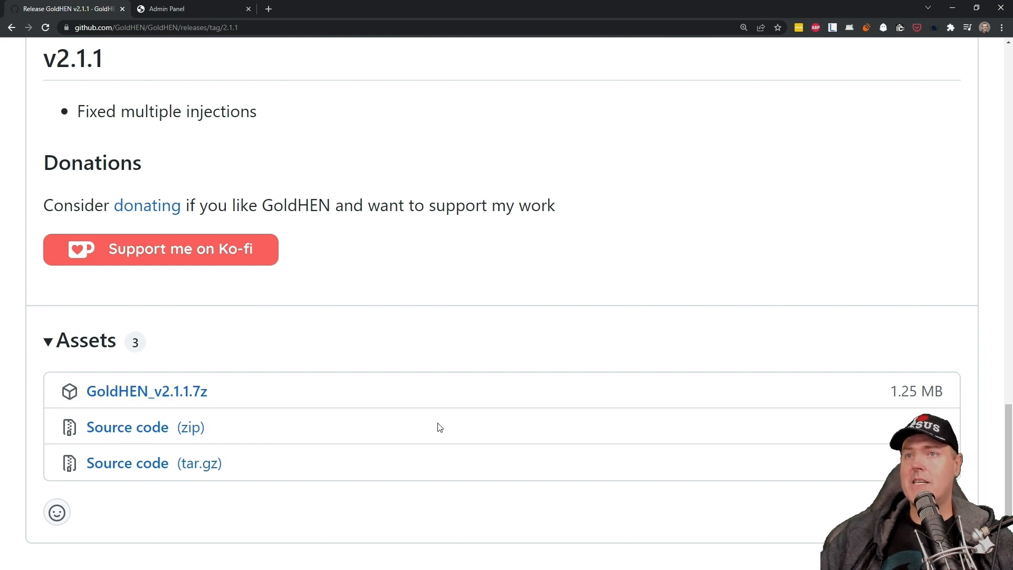
mouse_move(371, 426)
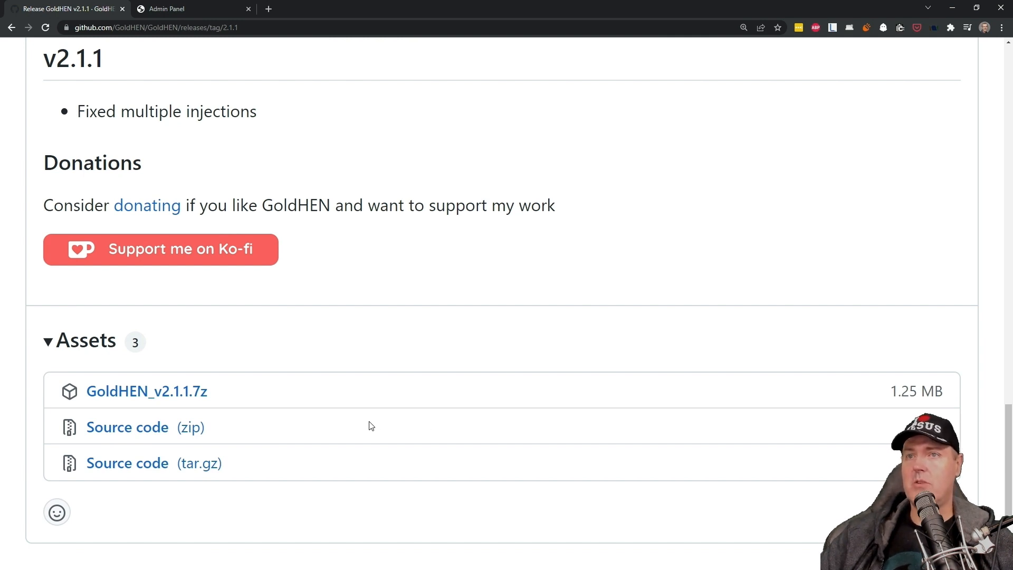
mouse_move(146, 391)
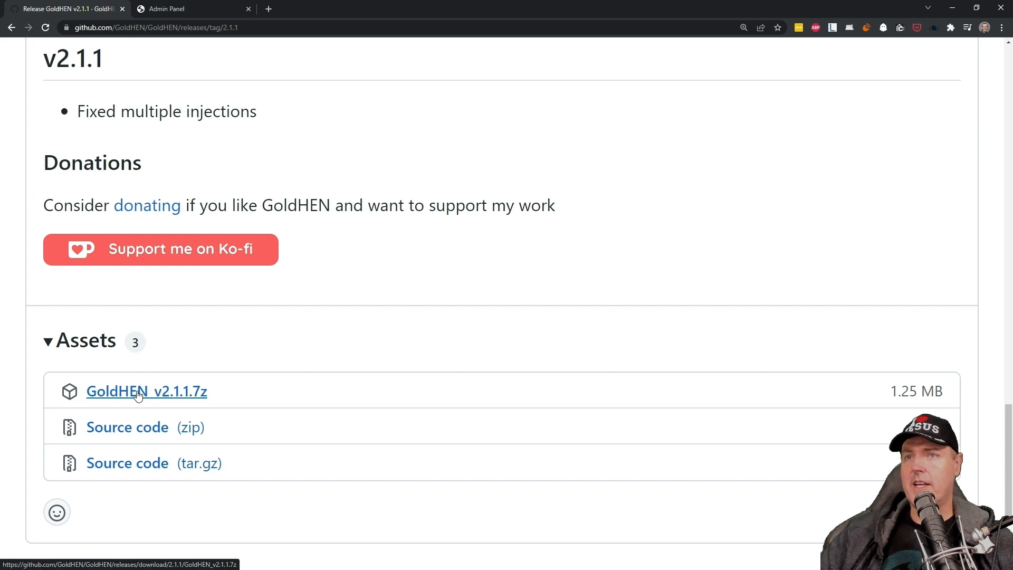
left_click(147, 391)
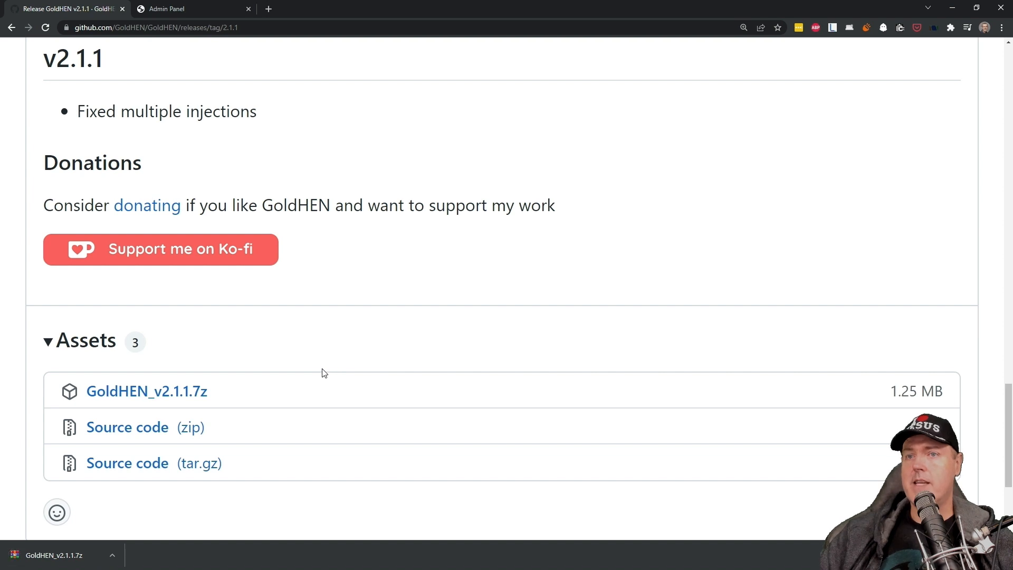
mouse_move(317, 373)
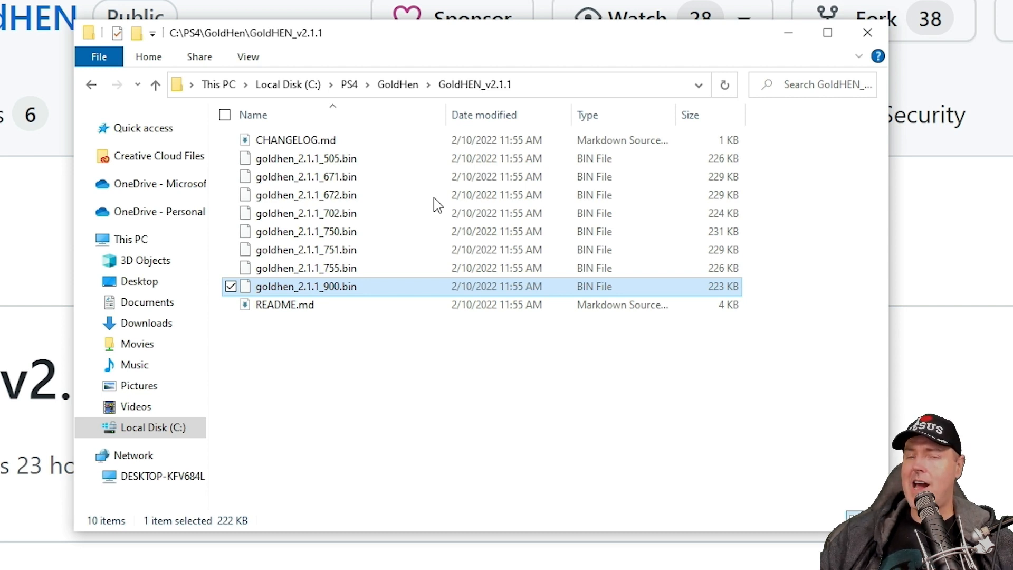
Close the GoldHEN_v2.1.1 folder window after locating goldhen_2.1.1_900.bin
left_click(64, 8)
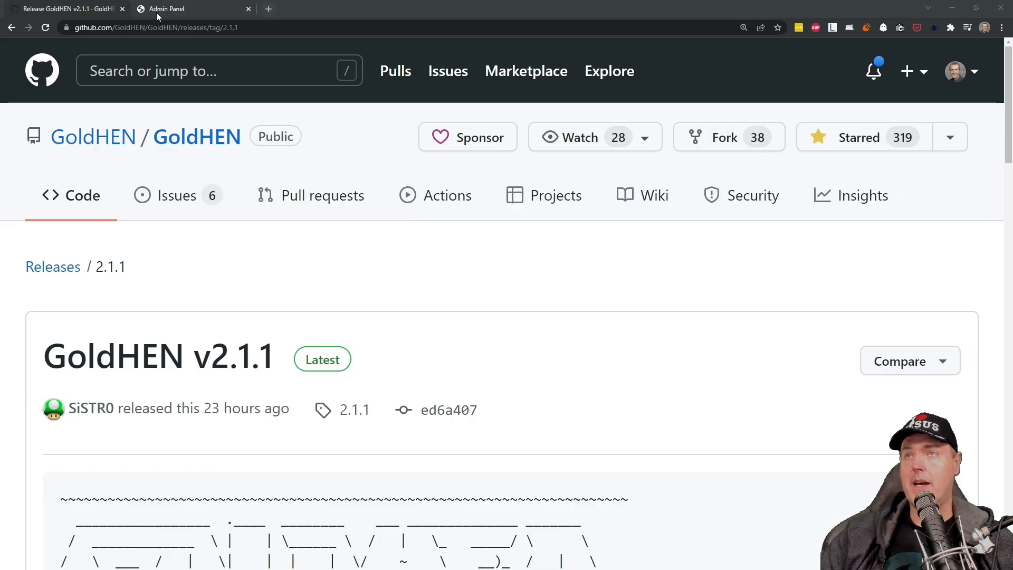
Upload goldhen_2.1.1_900.bin through the Admin Panel's File Uploader
left_click(169, 8)
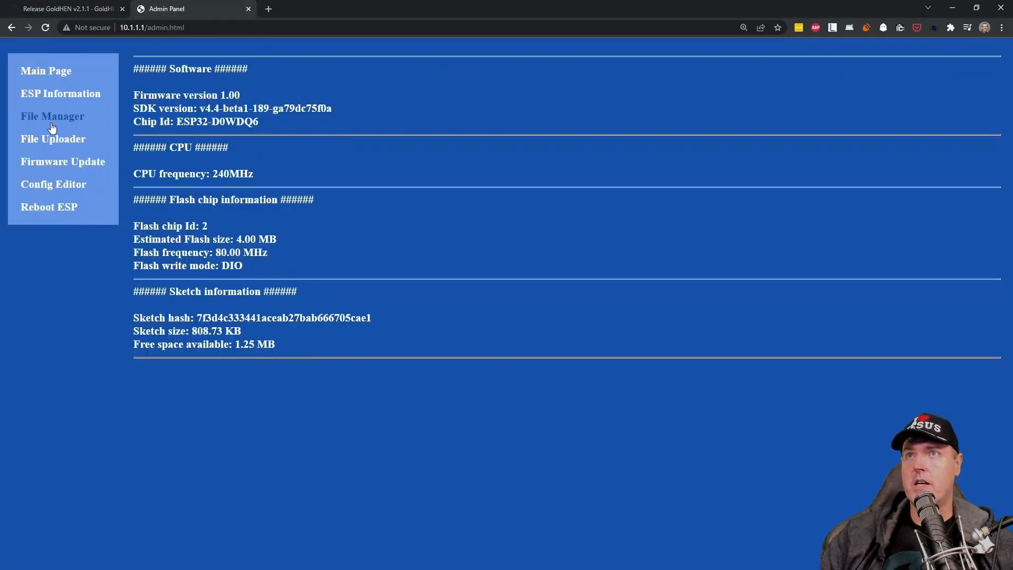
left_click(53, 138)
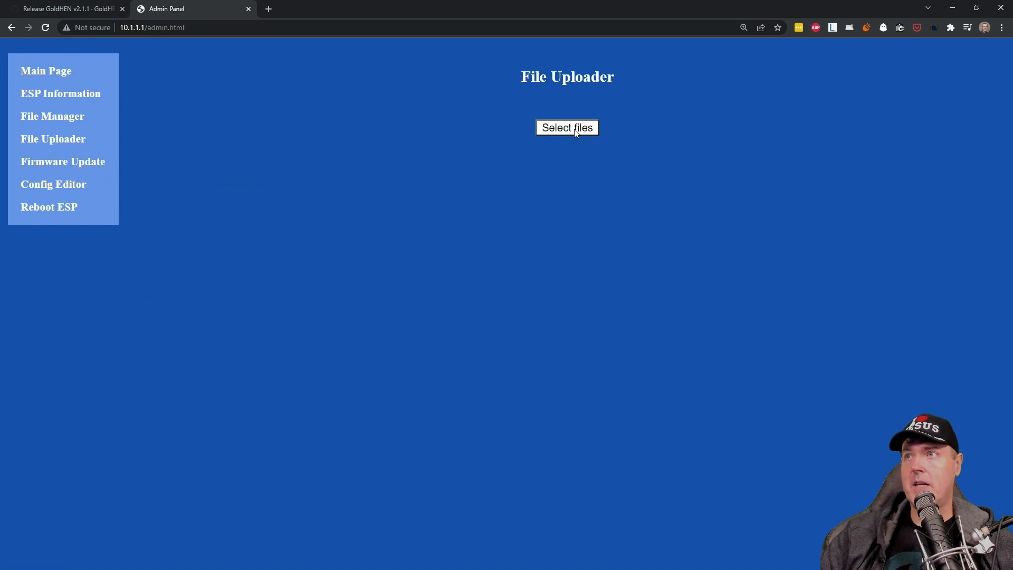
left_click(566, 127)
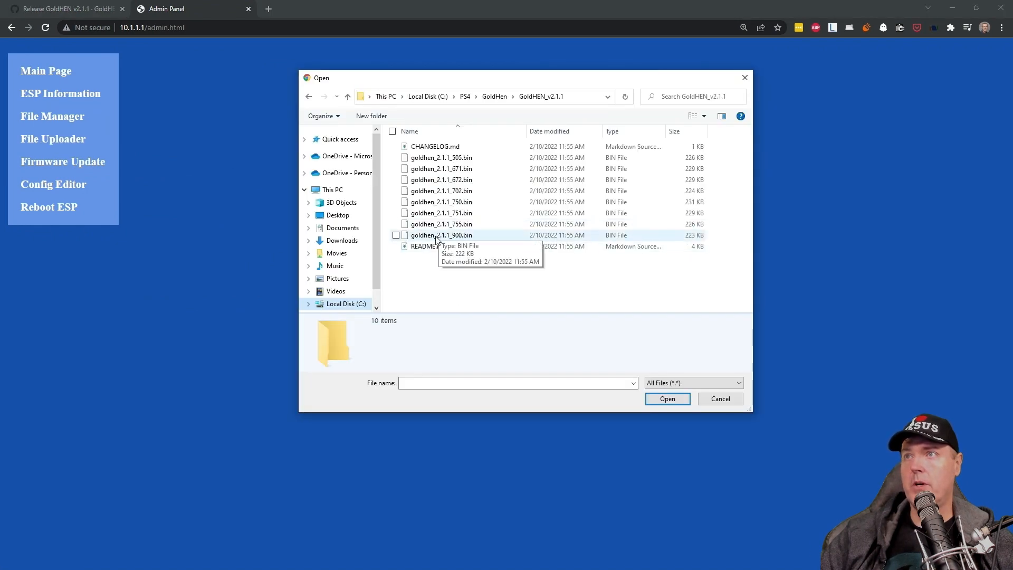
left_click(442, 235)
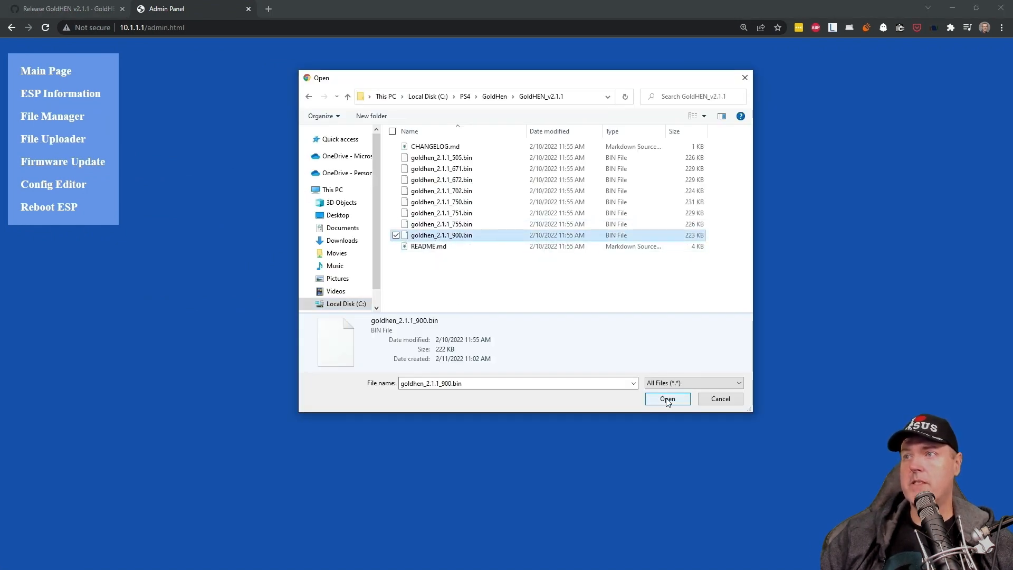
left_click(667, 399)
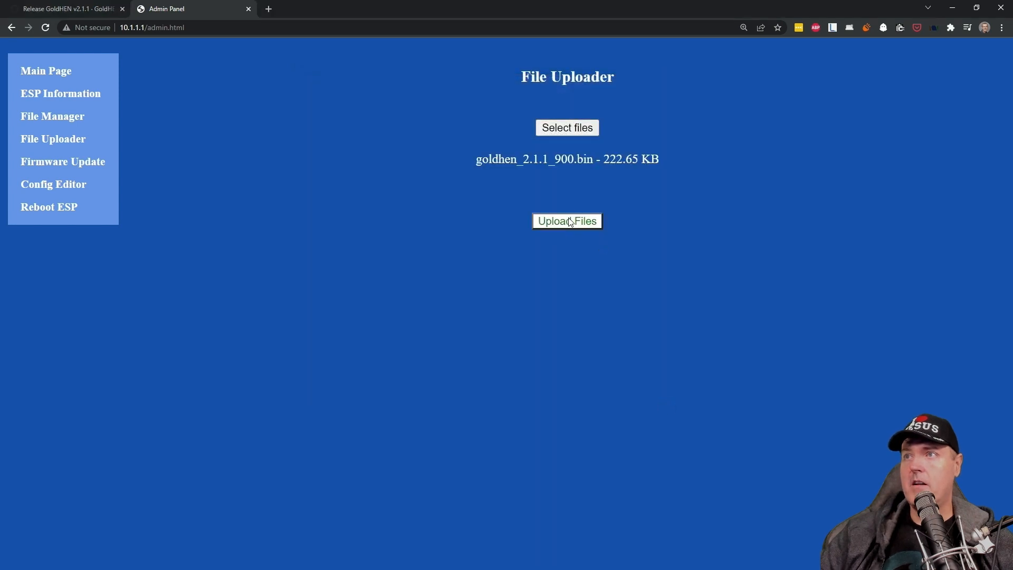
left_click(567, 221)
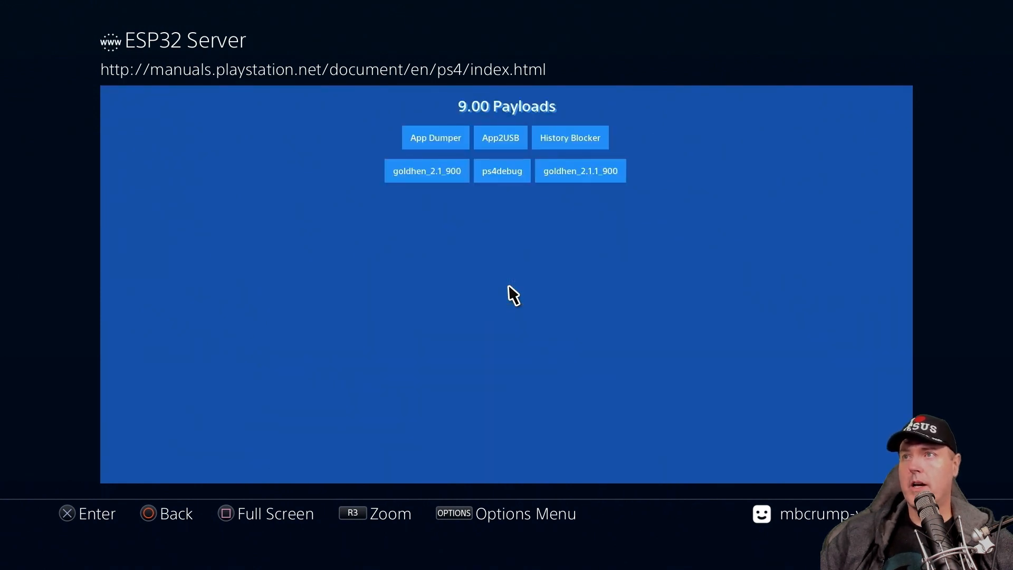
mouse_move(427, 170)
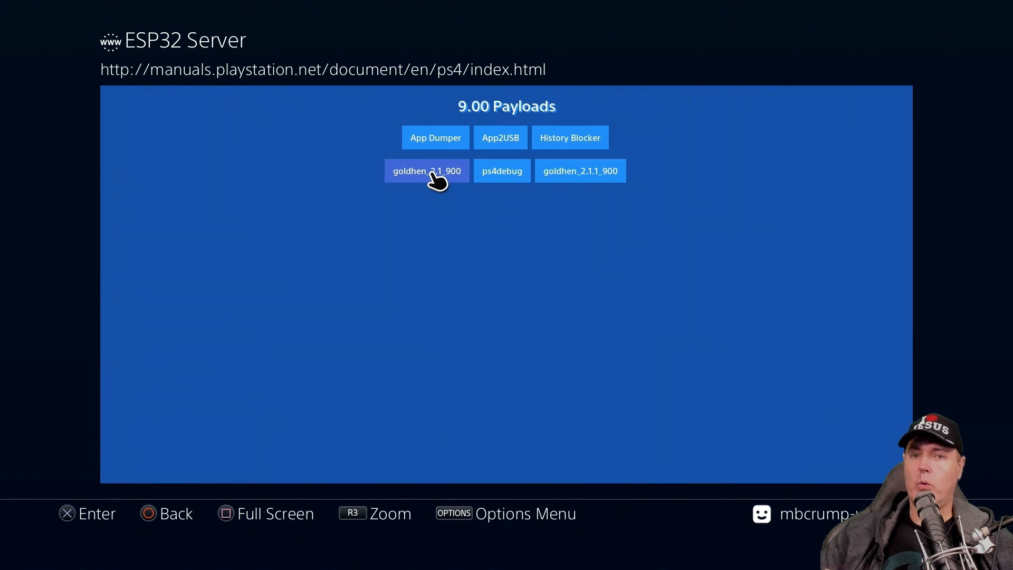
Run the goldhen payload from the 9.00 page and confirm the USB drive popup
left_click(426, 170)
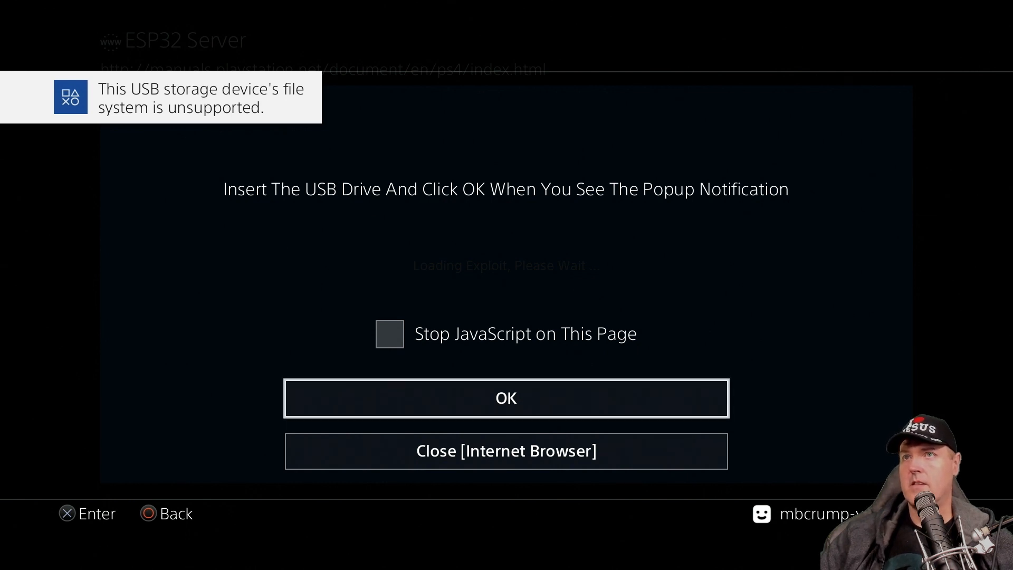
left_click(506, 397)
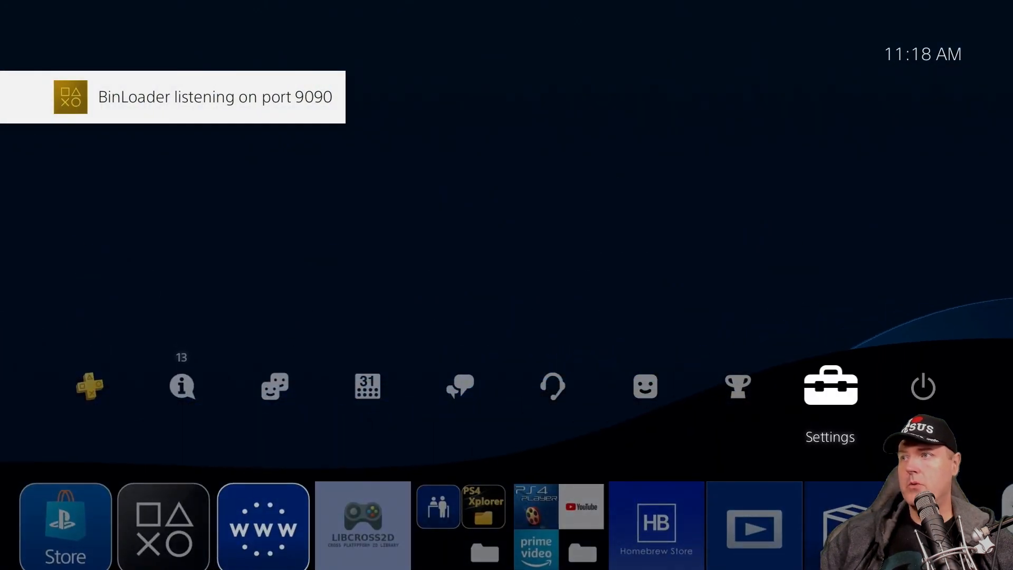
Open the PS4 Settings and scroll down the settings list
left_click(831, 386)
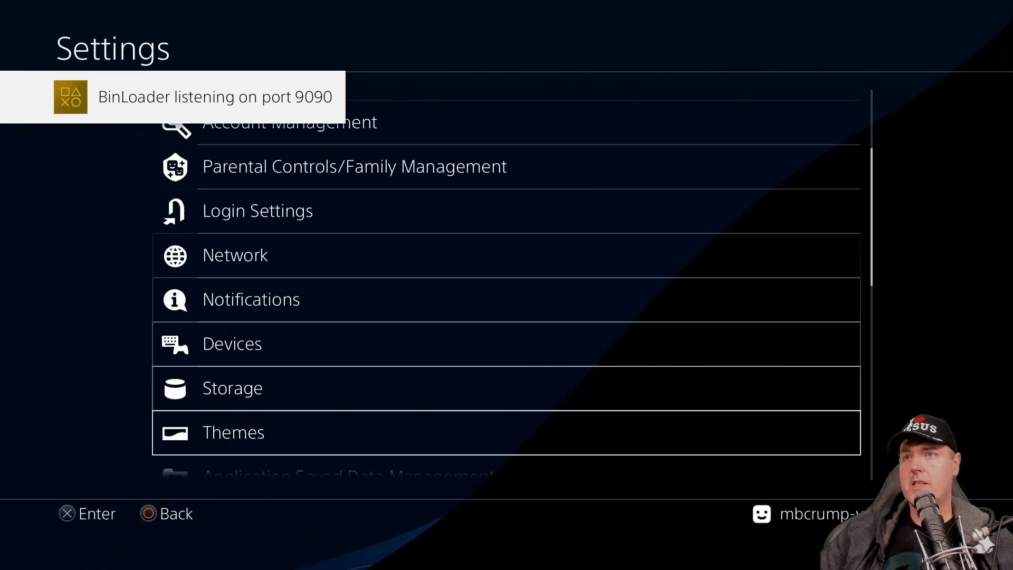
scroll("down", 3)
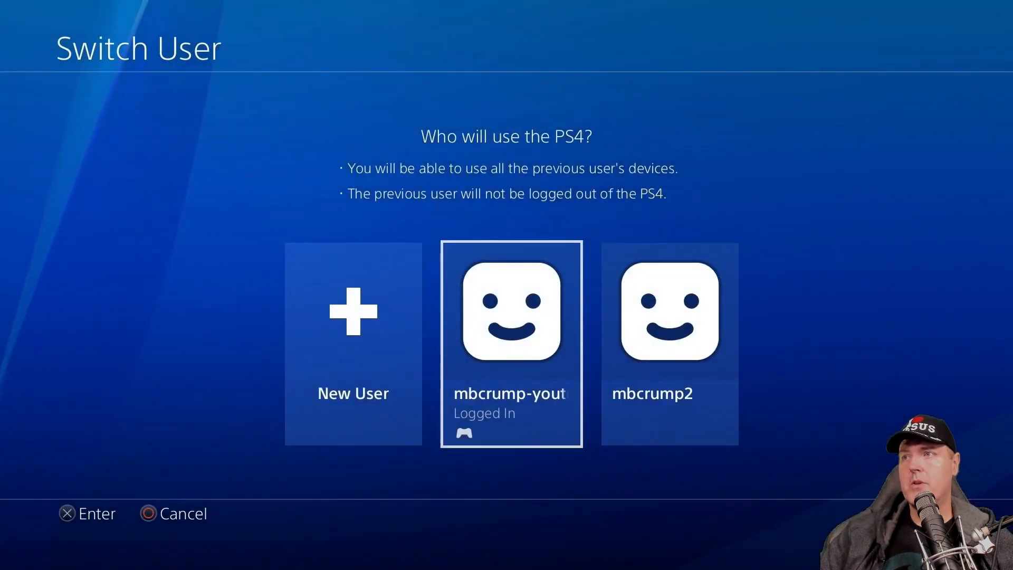
Log in as the second user profile, mbcrump2
key("Right")
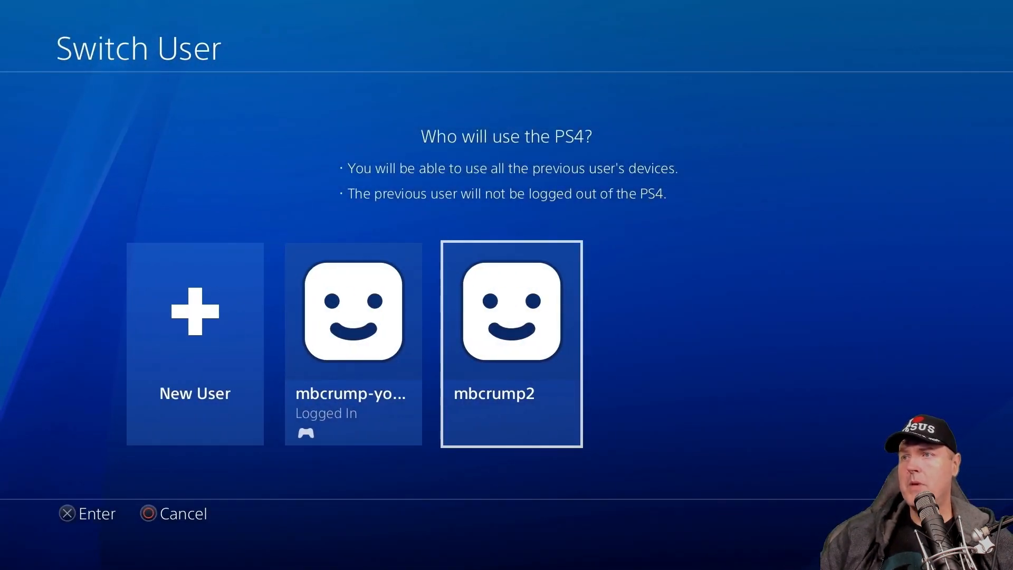
key("Left")
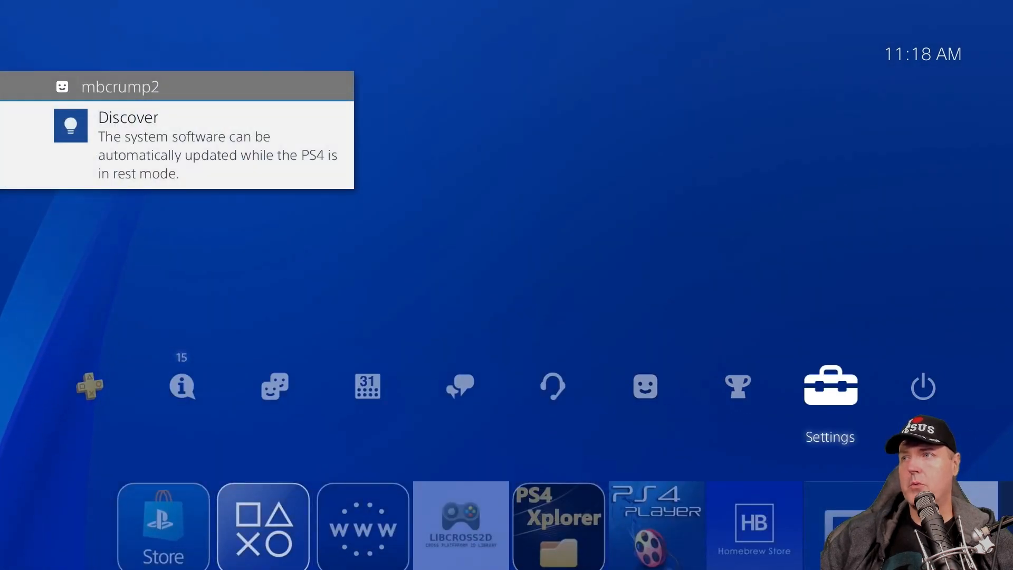
As mbcrump2, check System Information in Settings, then bring up the Power options
left_click(830, 386)
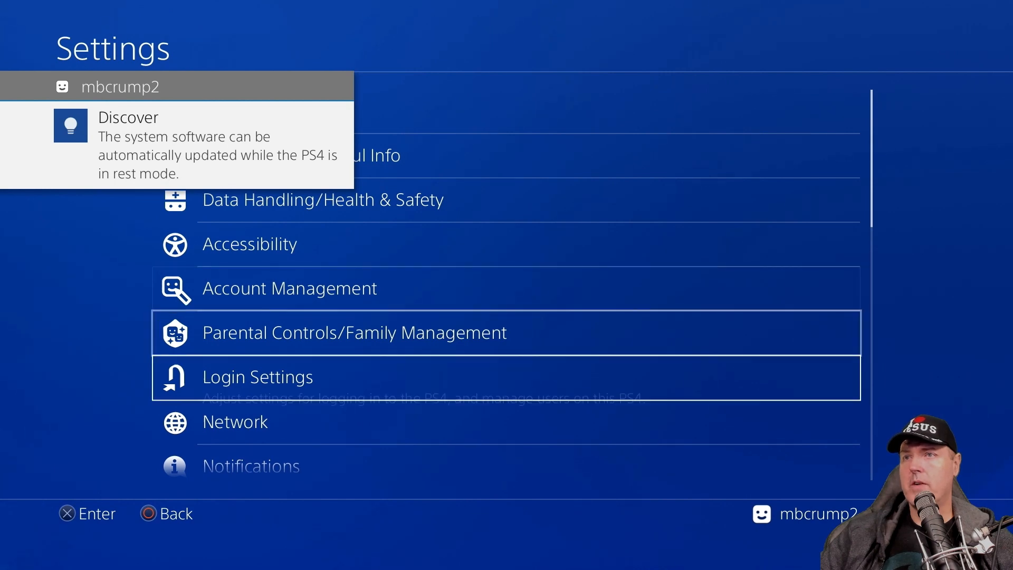
scroll("down", 3)
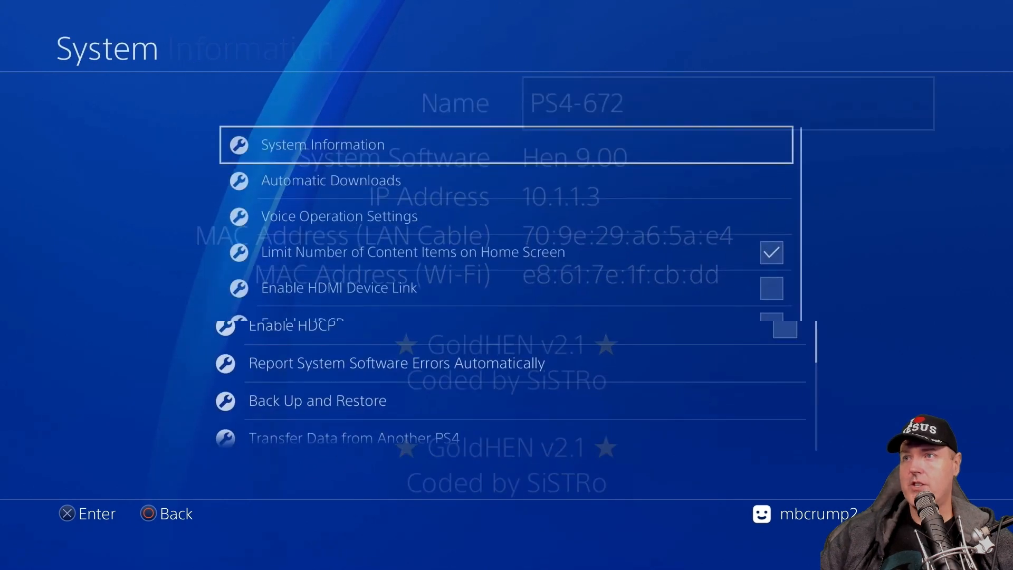
left_click(322, 144)
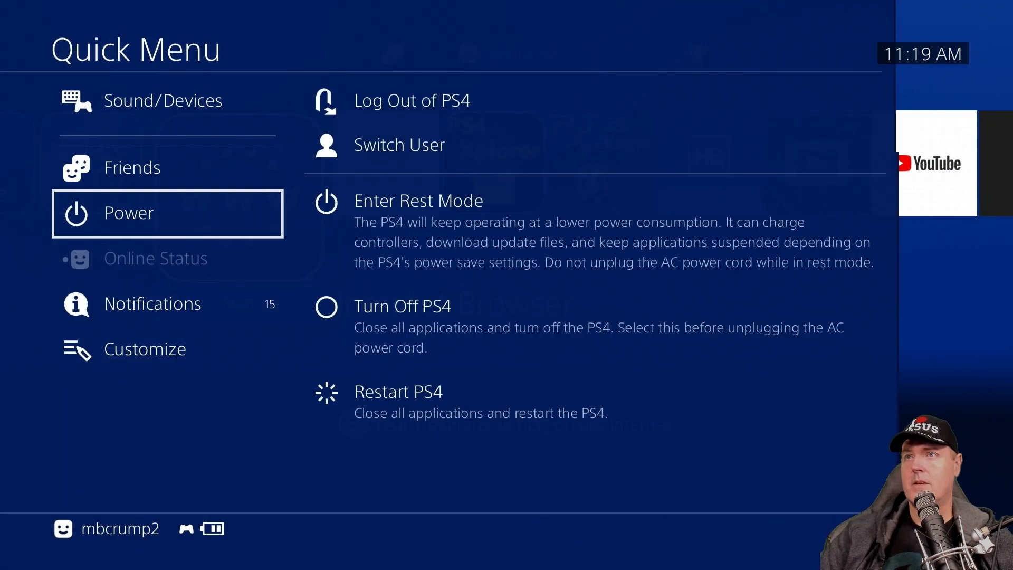
Switch to the mbcrump-yo… profile, view its System Information, and return home
left_click(399, 144)
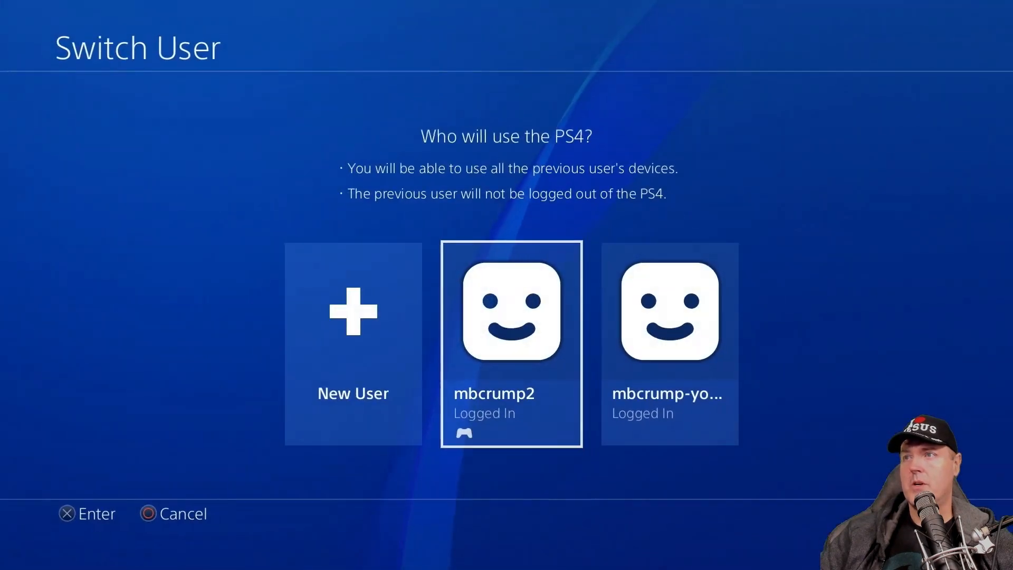
scroll("right", 3)
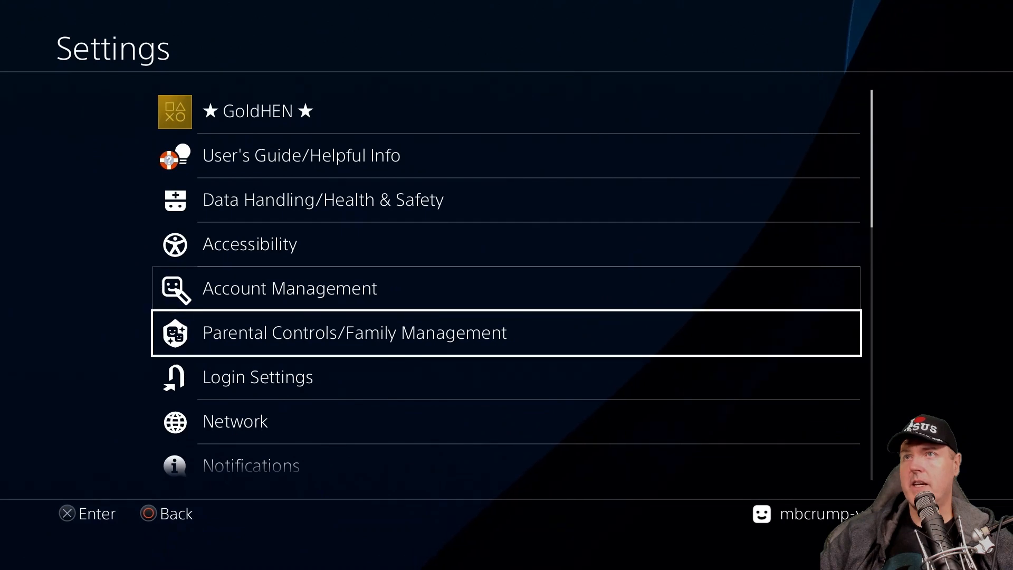
scroll("down", 3)
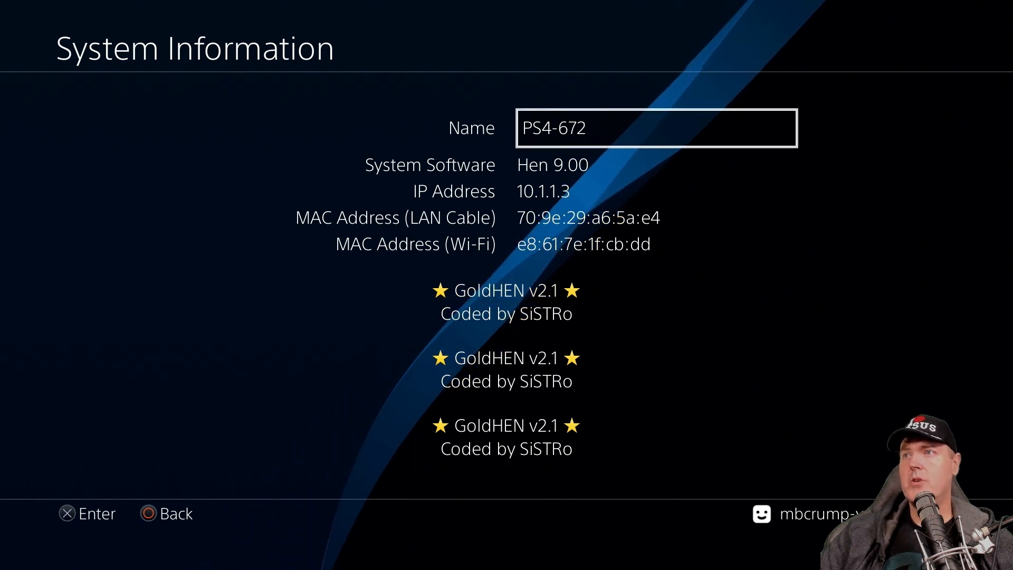
key("Circle")
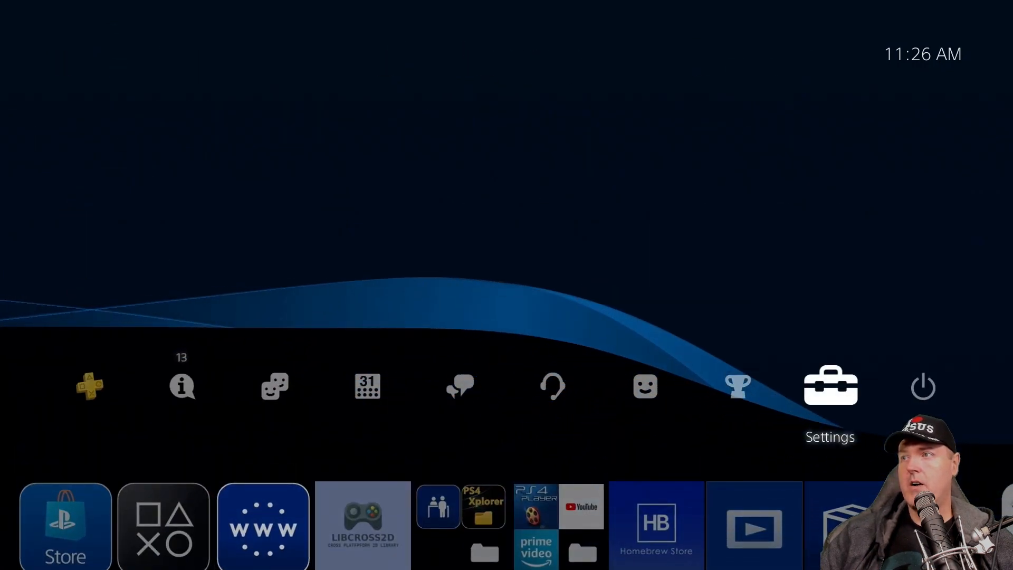
Launch goldhen_2.1.1_900 via the User's Guide page and dismiss the memory error
left_click(830, 386)
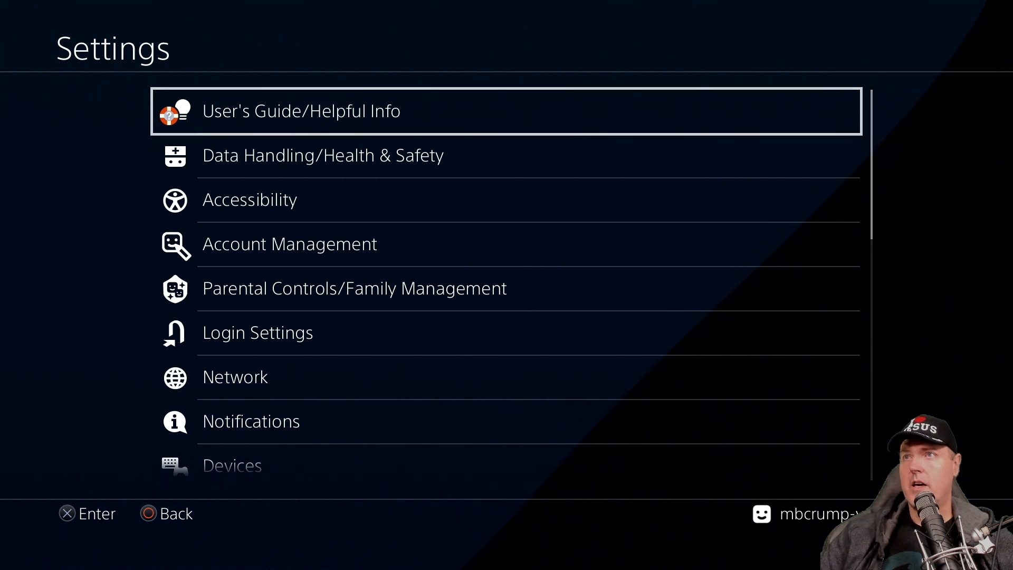
left_click(301, 110)
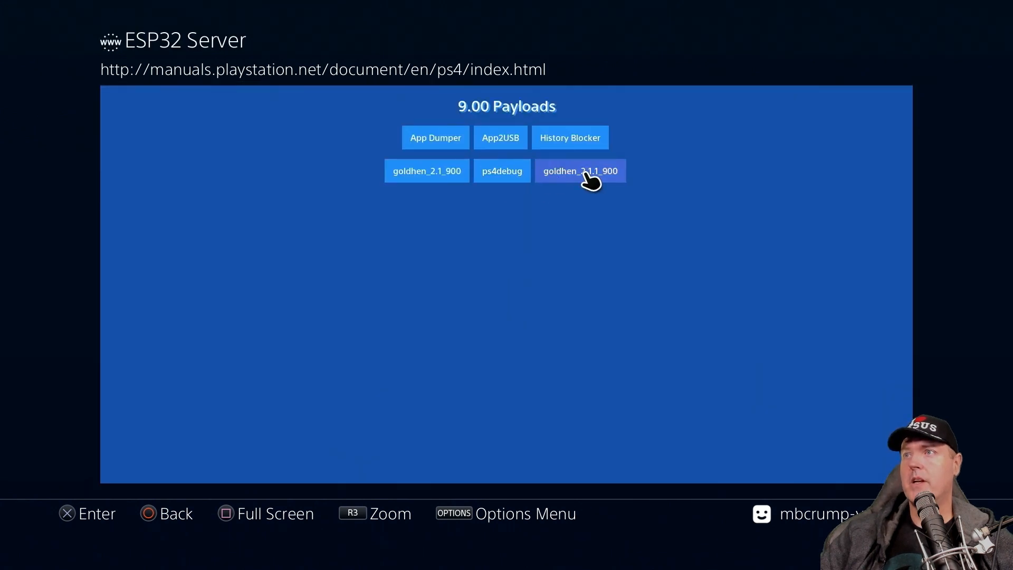
left_click(580, 171)
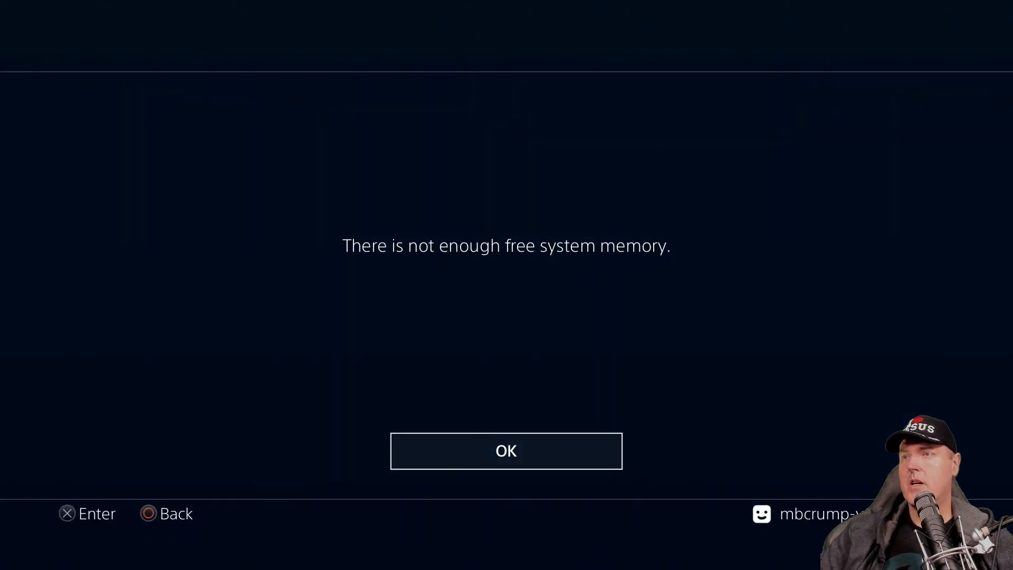
left_click(506, 450)
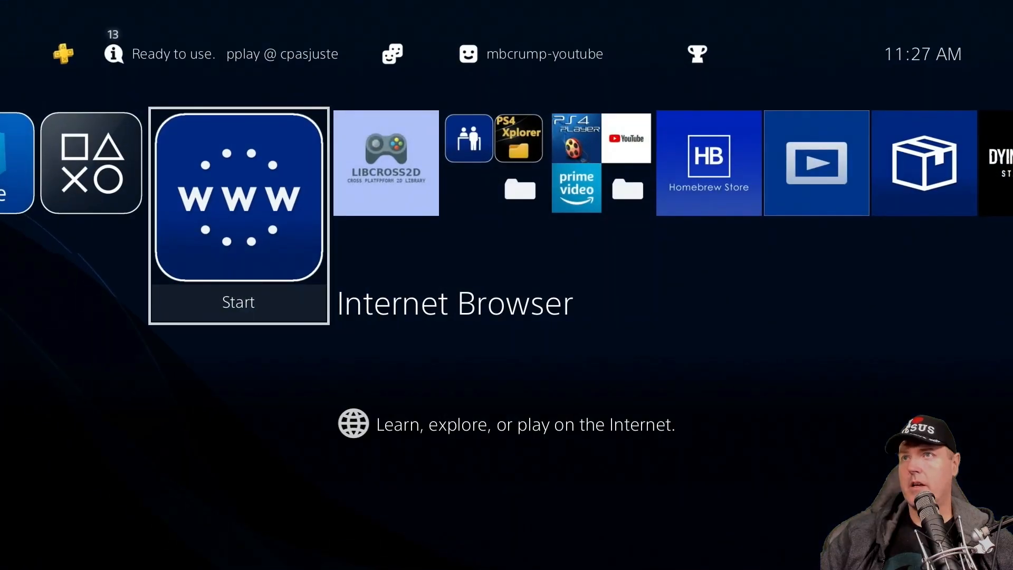
left_click(238, 197)
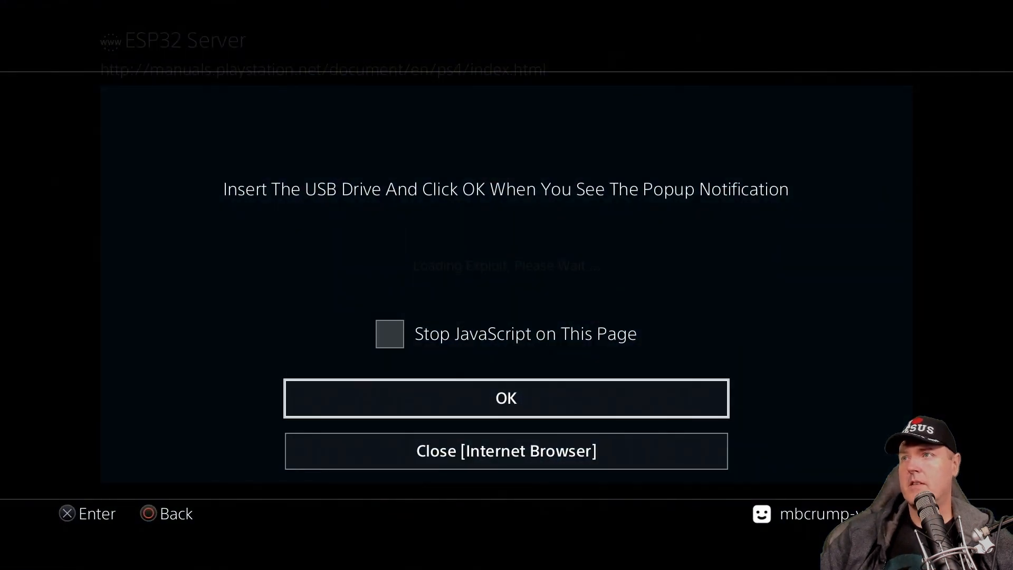
Confirm the GoldHEN 2.1.1 USB drive prompt and open the console Settings
left_click(506, 398)
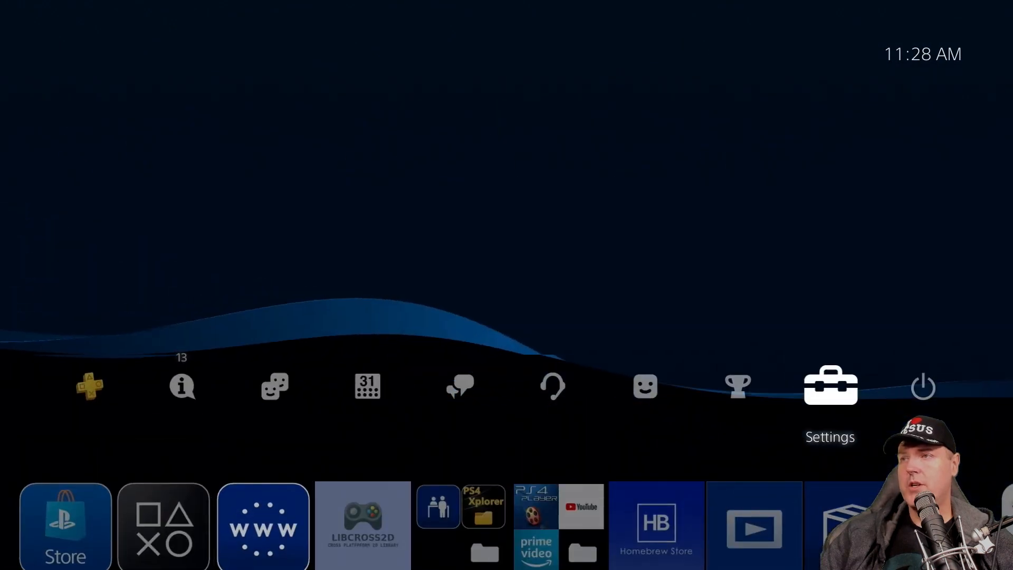
left_click(829, 386)
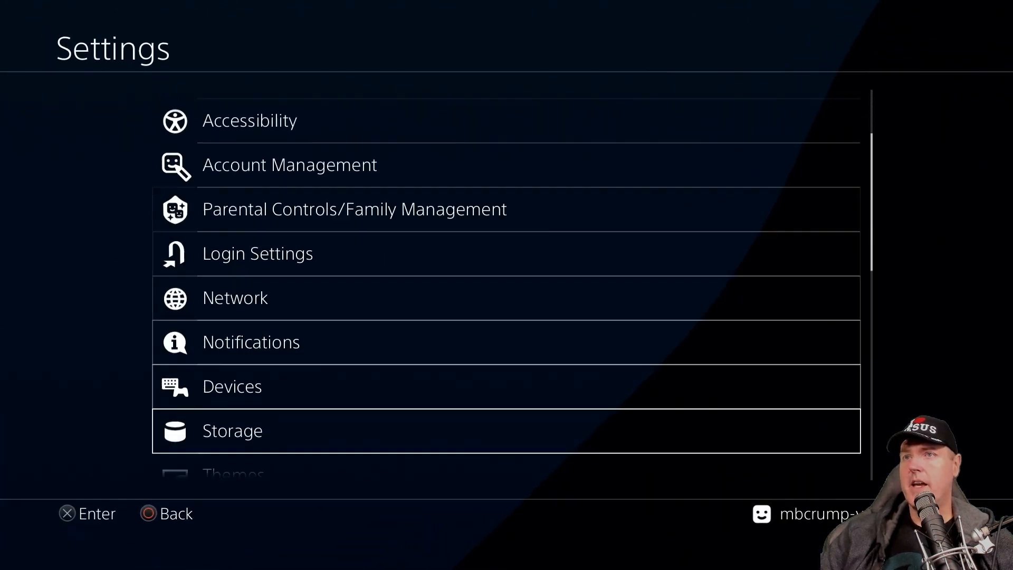
Switch users twice through Power > Switch User, ending back on the mbcrump-youtube profile
scroll("down", 3)
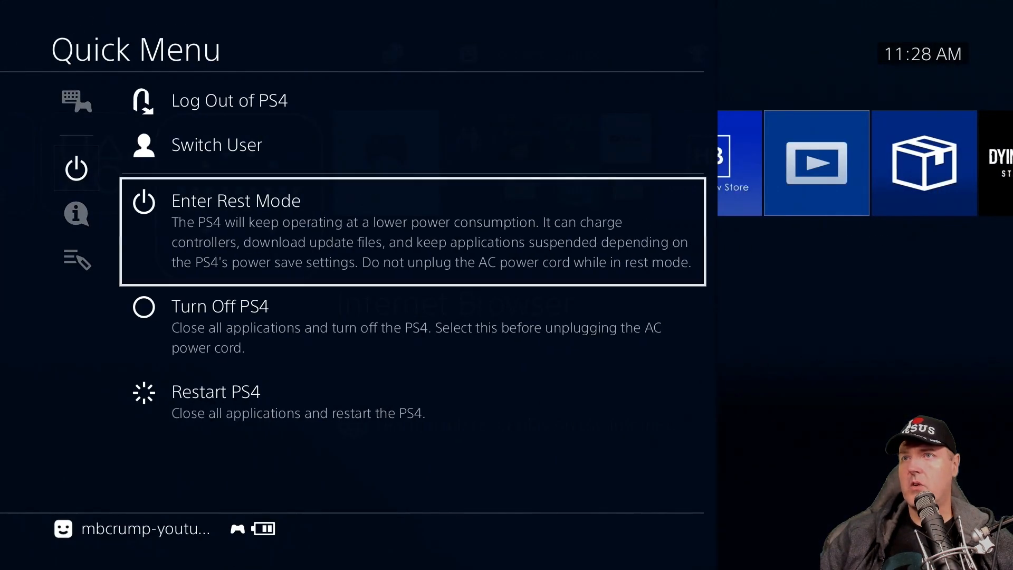
left_click(217, 144)
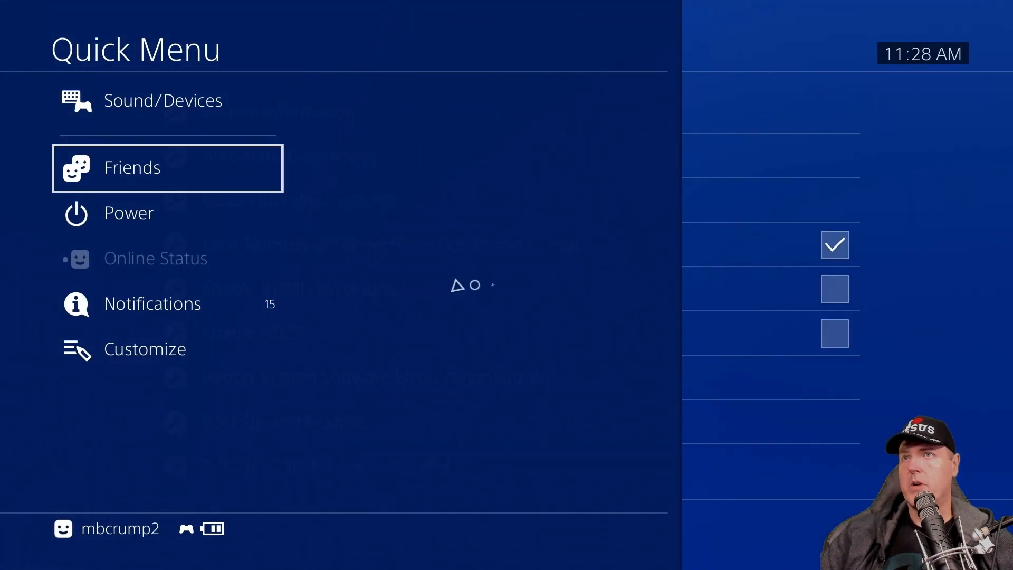
left_click(129, 212)
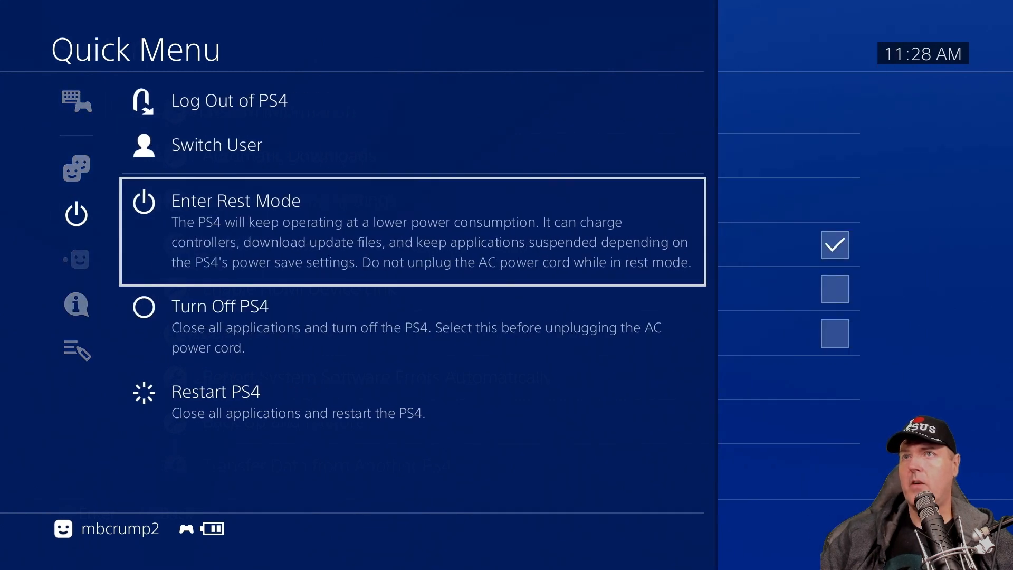
left_click(217, 144)
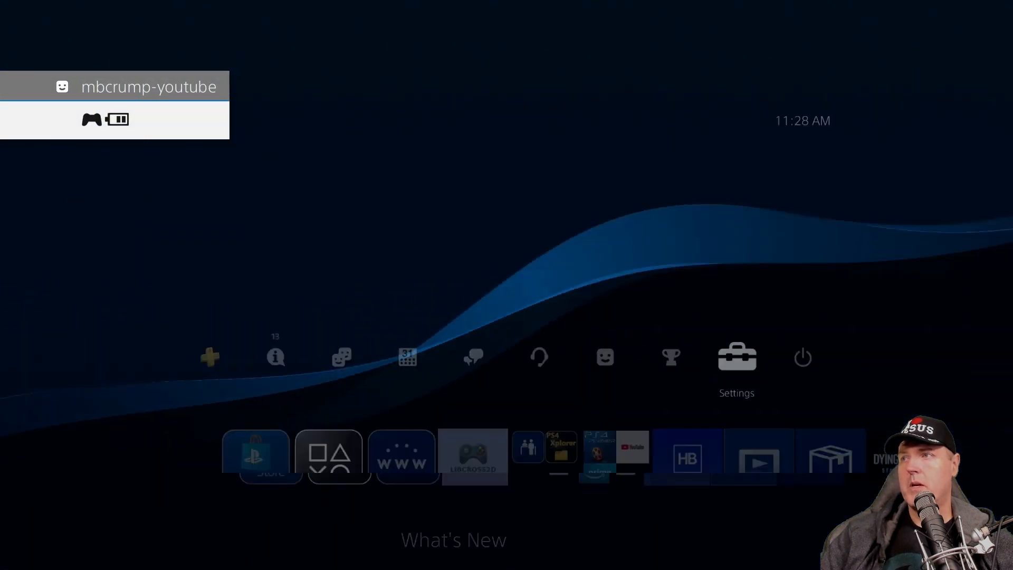
left_click(736, 357)
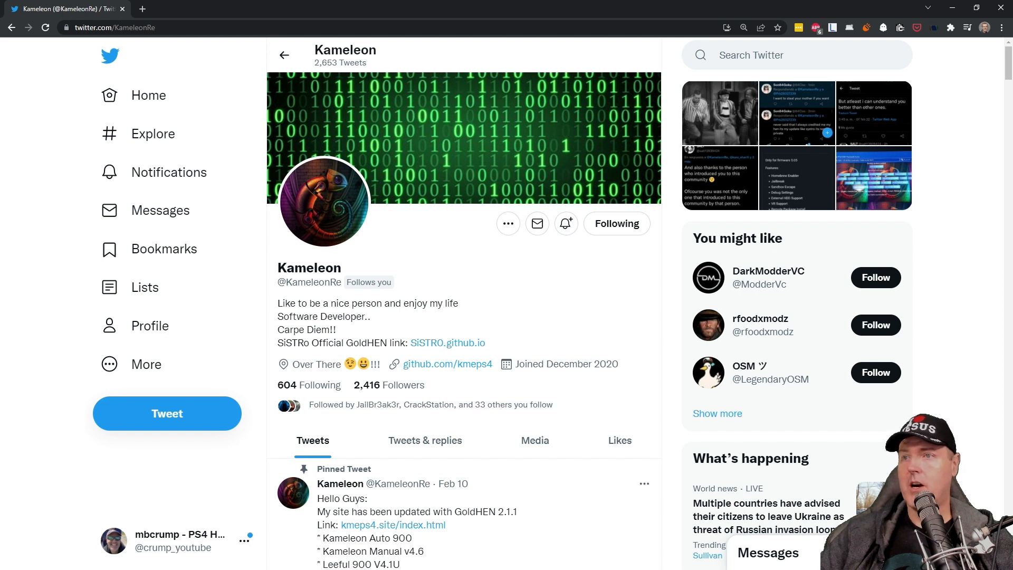
mouse_move(590, 351)
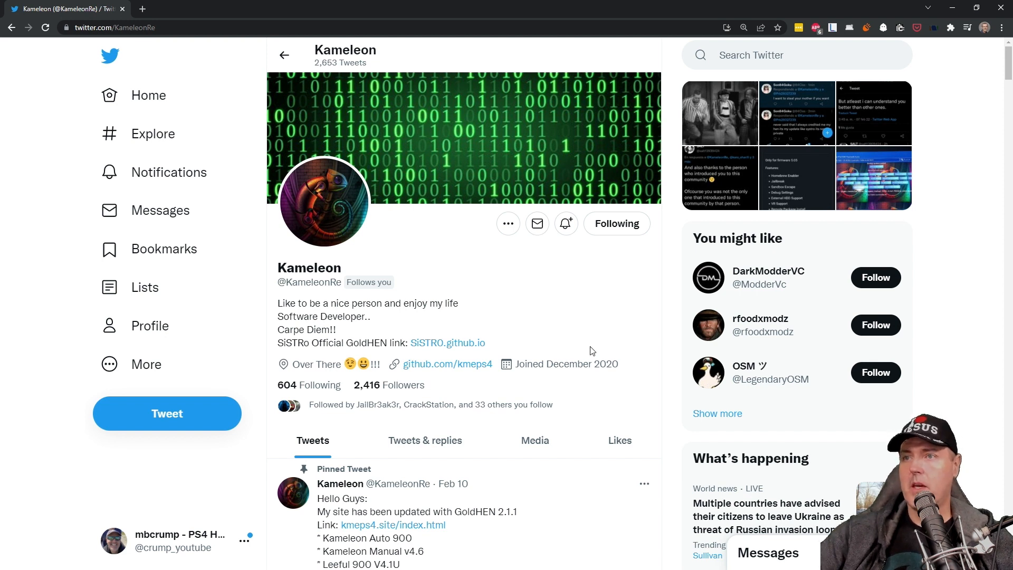
Scroll down to Kameleon's pinned GoldHEN 2.1.1 tweet with the kmeps4.site/index.html link
scroll("down", 3)
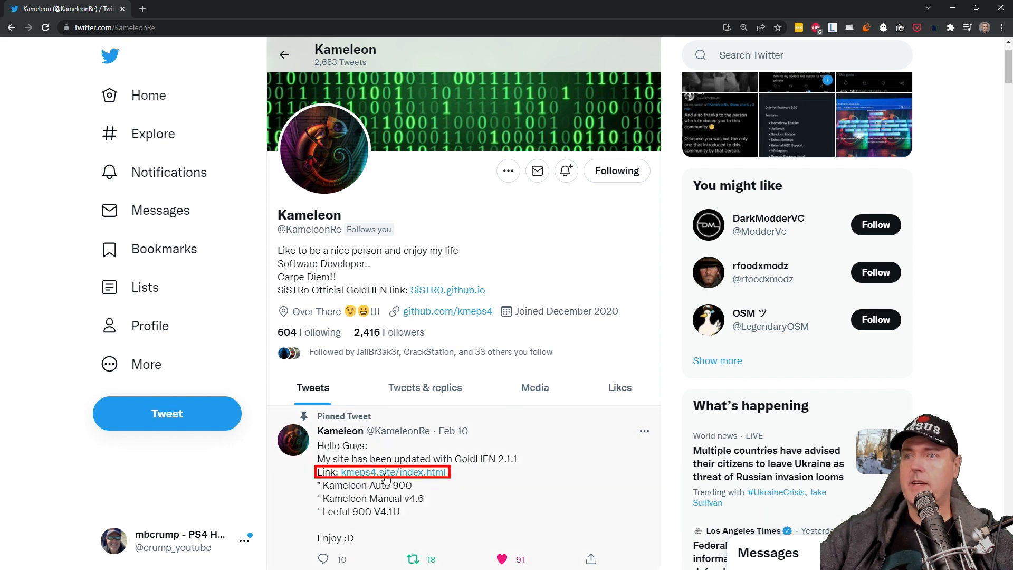
mouse_move(679, 523)
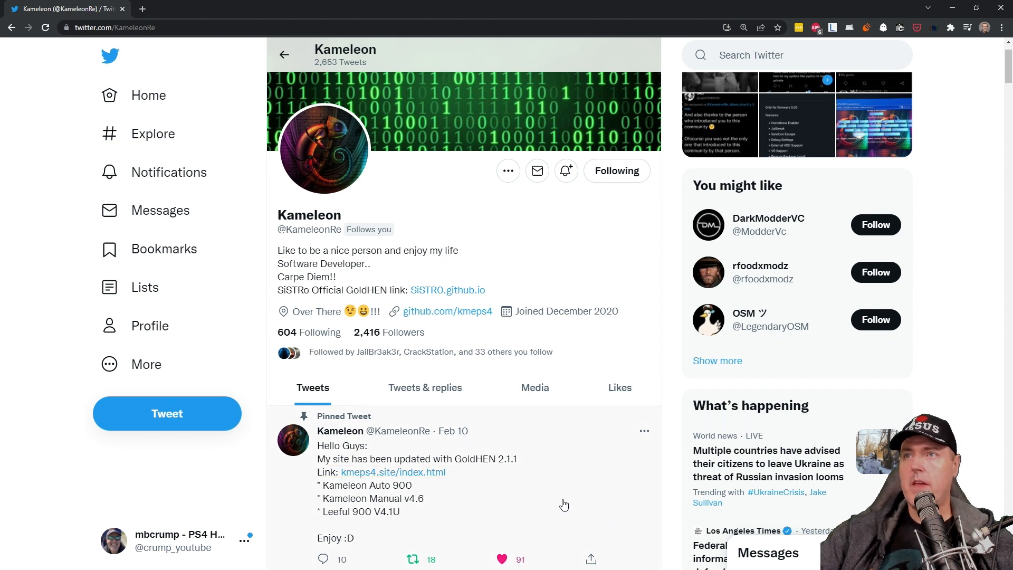
mouse_move(553, 491)
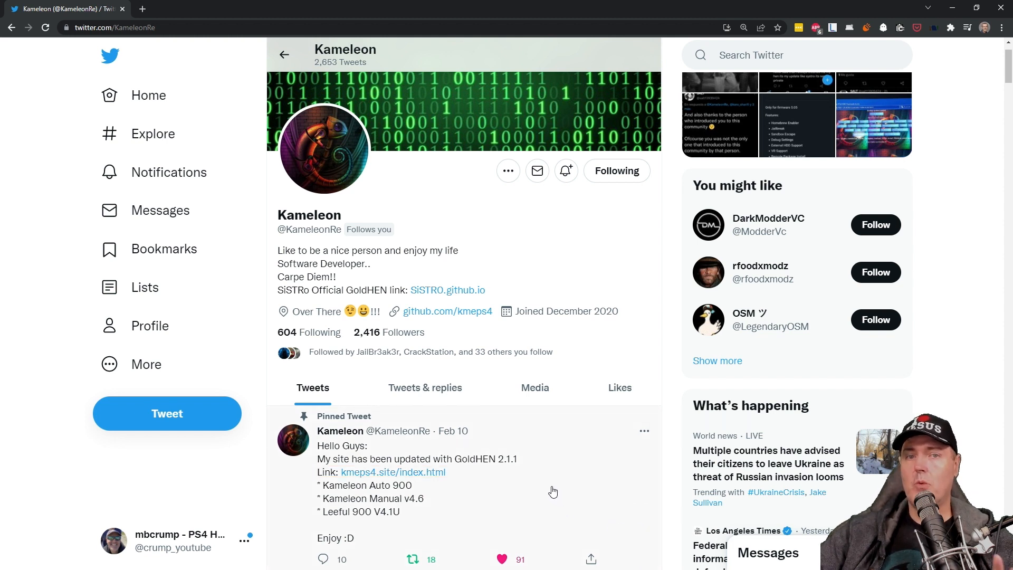